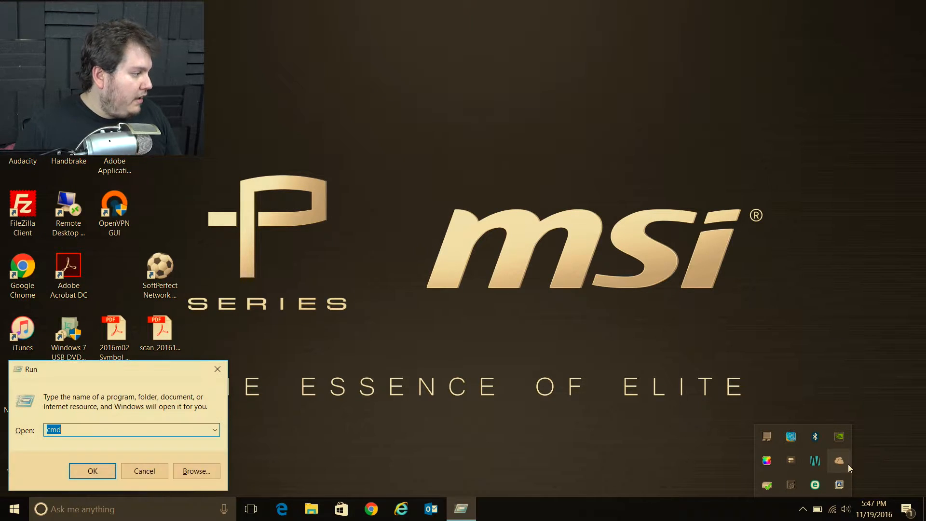
# Launch cmd from the Run dialog to get a Command Prompt window.
pyautogui.click(93, 471)
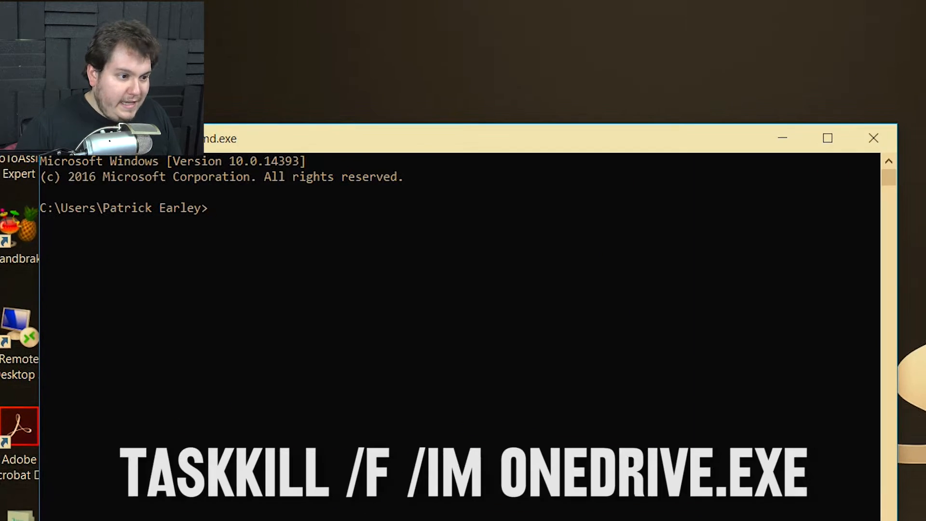
# Enter taskkill /f /im onedrive.exe to force-end the OneDrive process.
pyautogui.write('task')
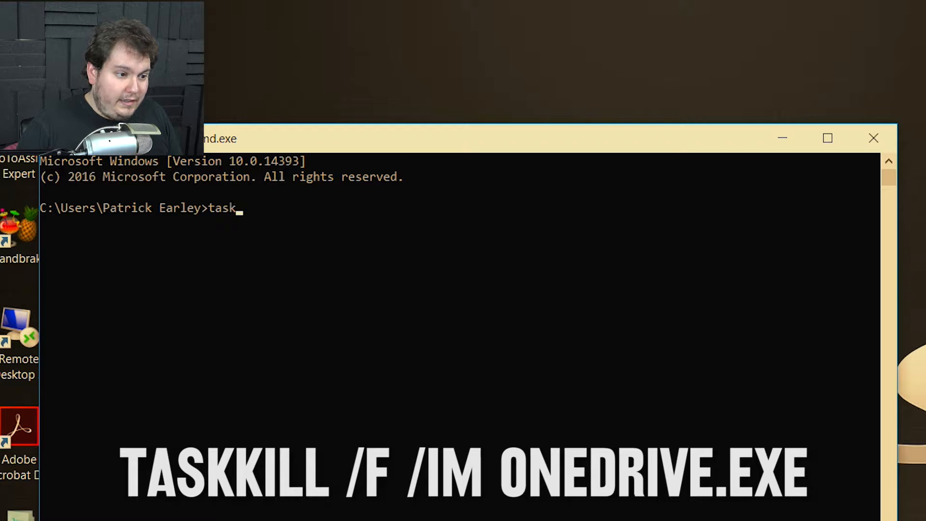
pyautogui.write('kill /')
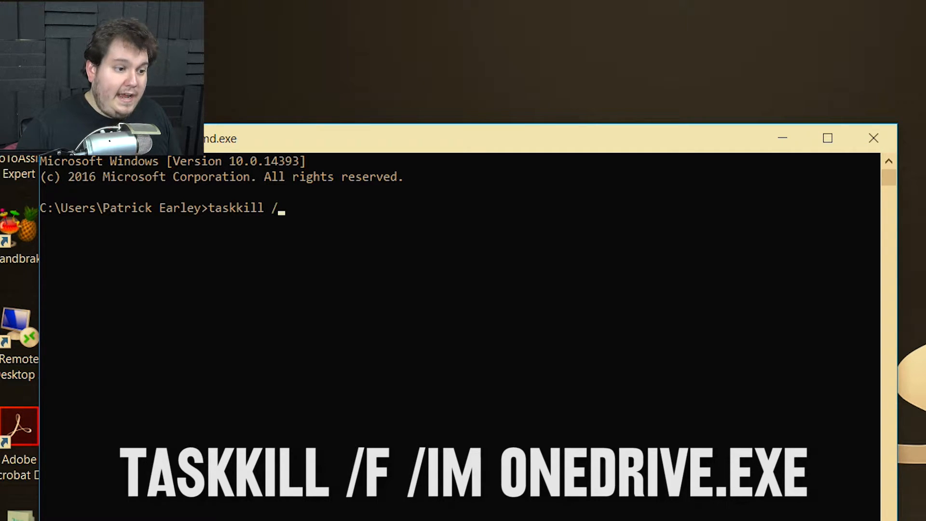
pyautogui.write('f')
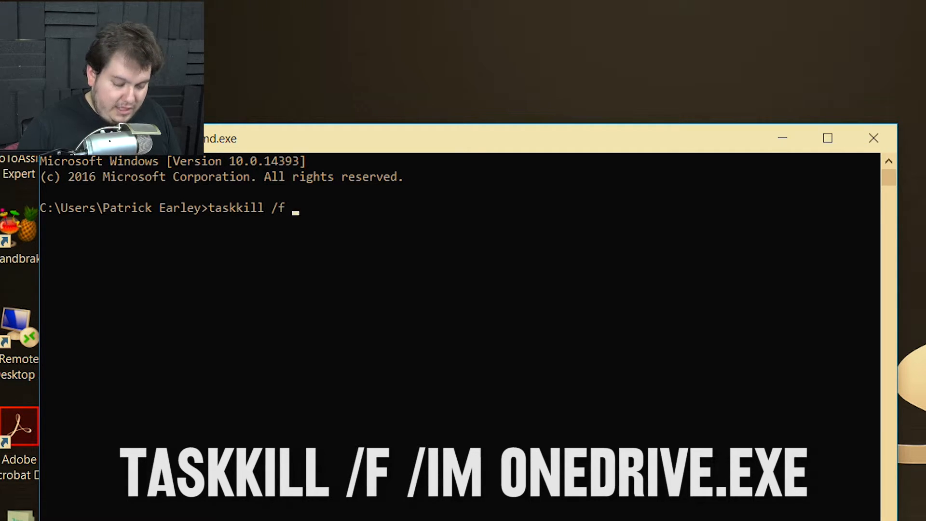
pyautogui.write('/im')
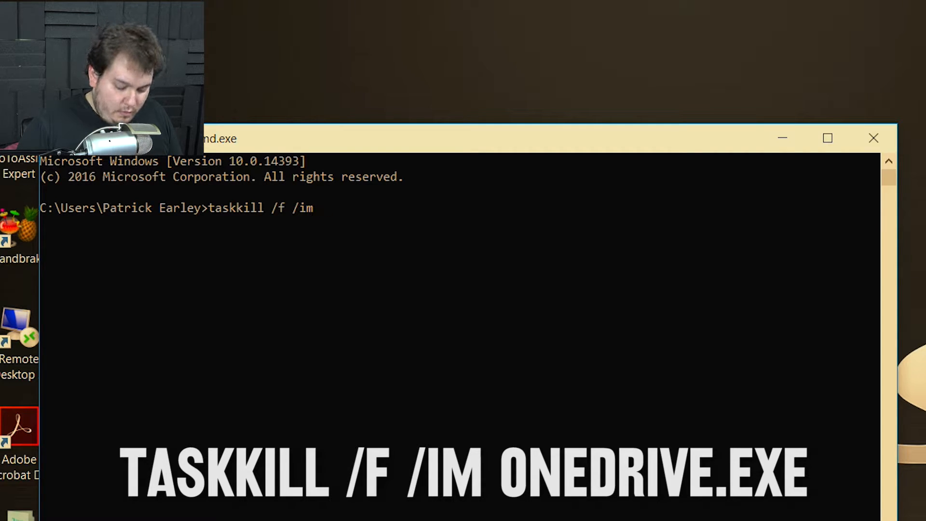
pyautogui.write('onedri')
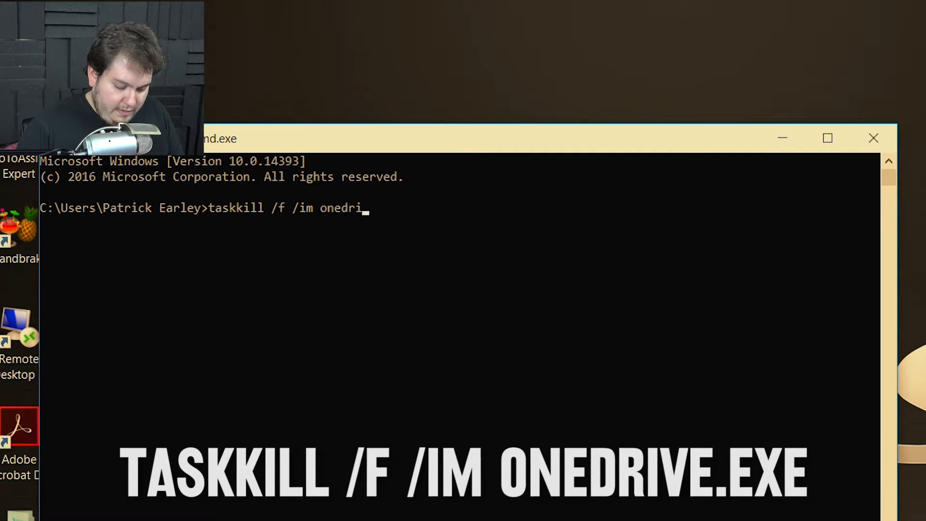
pyautogui.write('ve.exe')
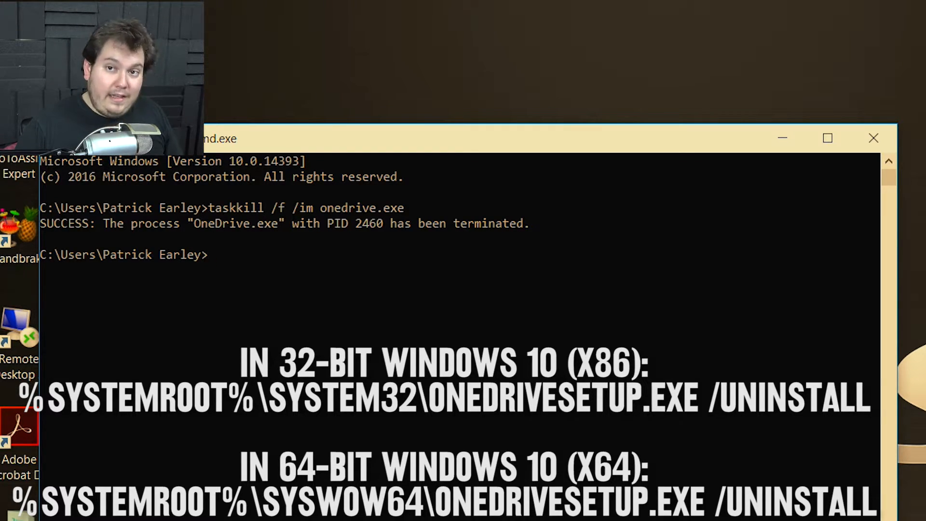
# Run %SystemRoot%\SysWOW64\OneDriveSetup.exe /uninstall to remove OneDrive.
pyautogui.write('%SystemRoot%')
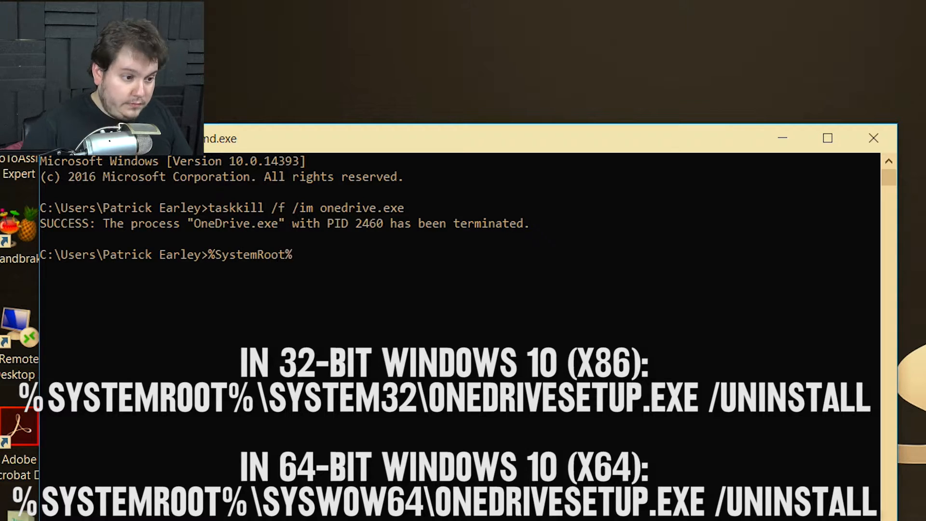
pyautogui.write('\\Sy')
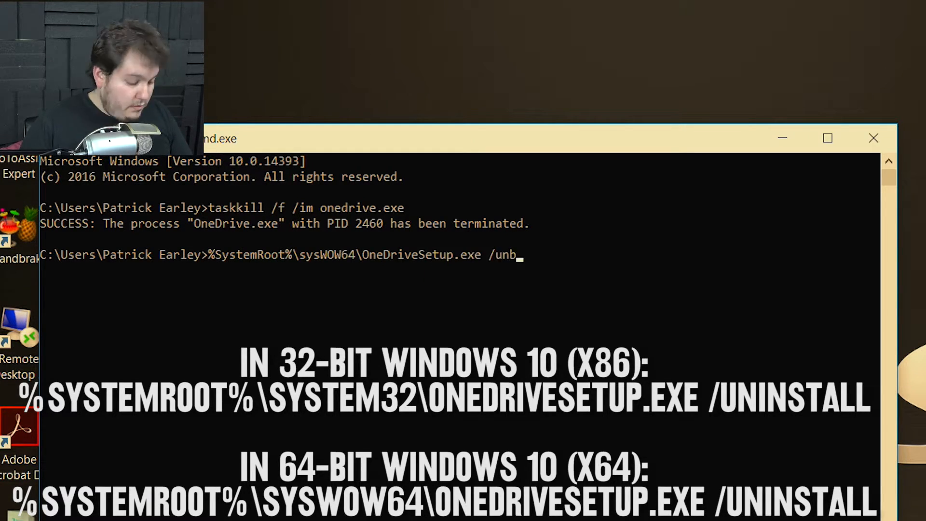
pyautogui.write('install')
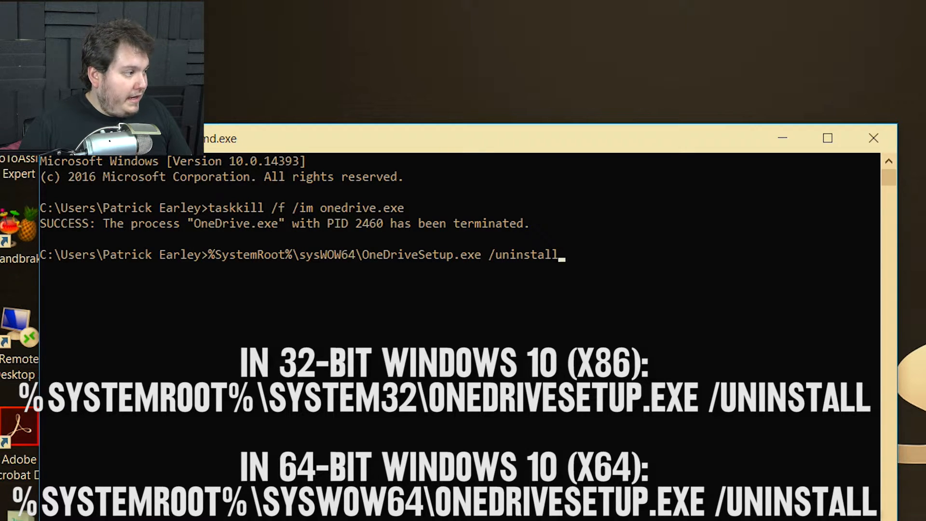
pyautogui.press('Return')
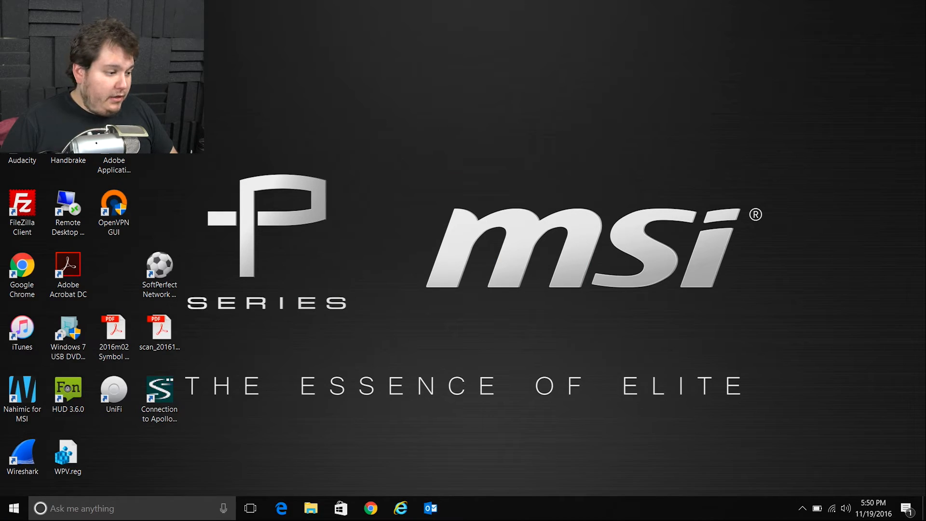
# Expand the hidden notification-area icons to verify the OneDrive icon is gone.
pyautogui.click(802, 509)
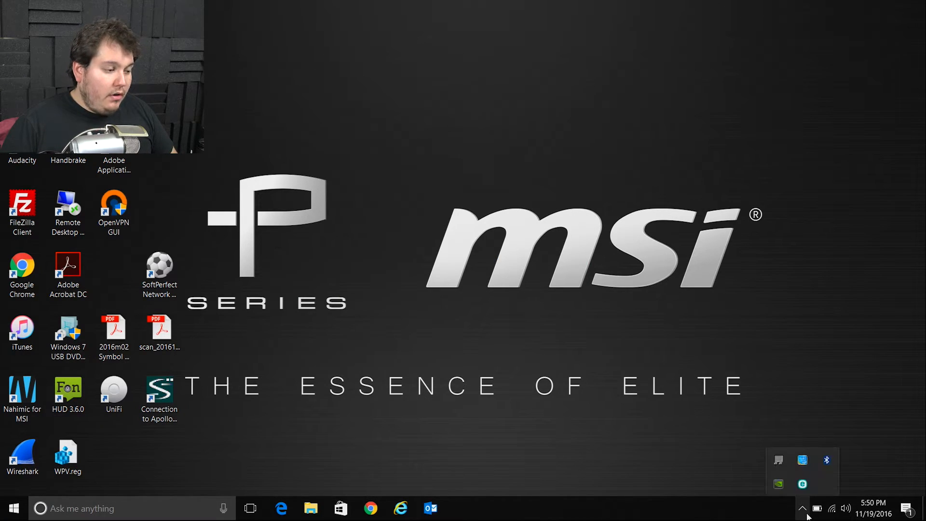